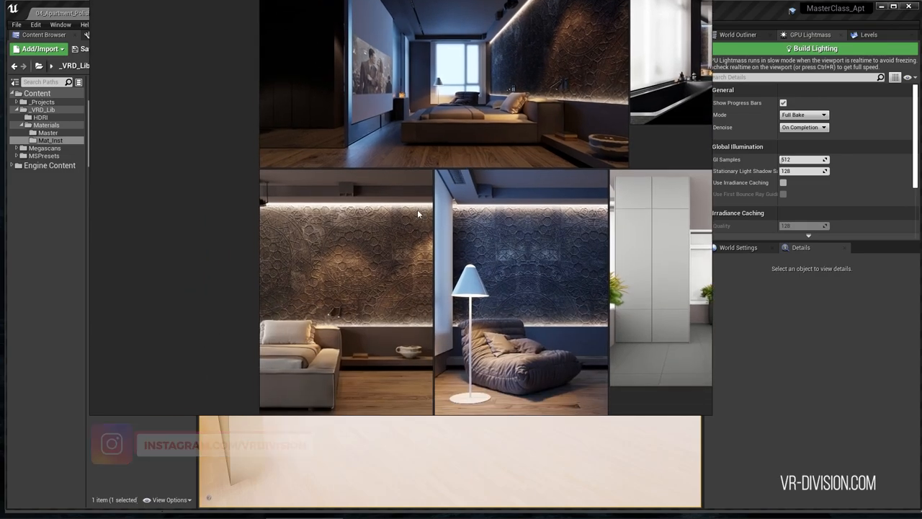
# Apply a UVW Map modifier set to Box on the four S_SlidingDoor panels.
pyautogui.click(105, 509)
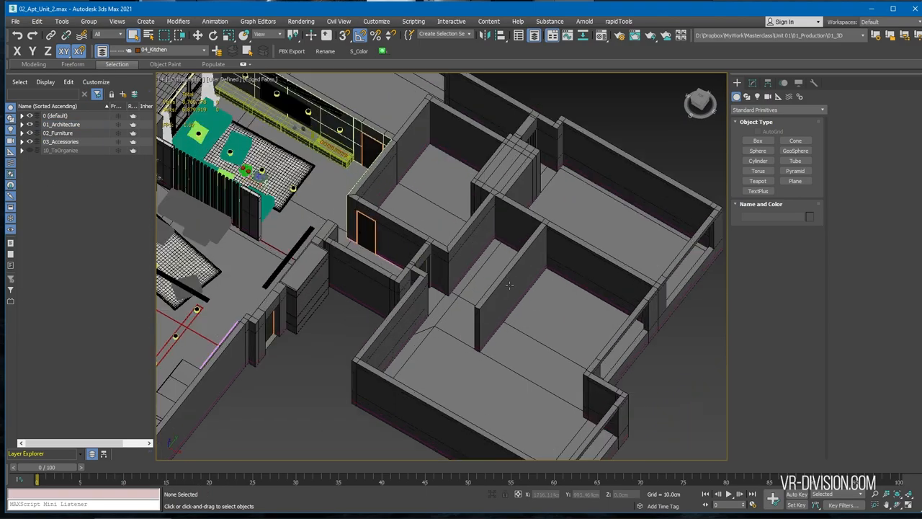
pyautogui.click(758, 140)
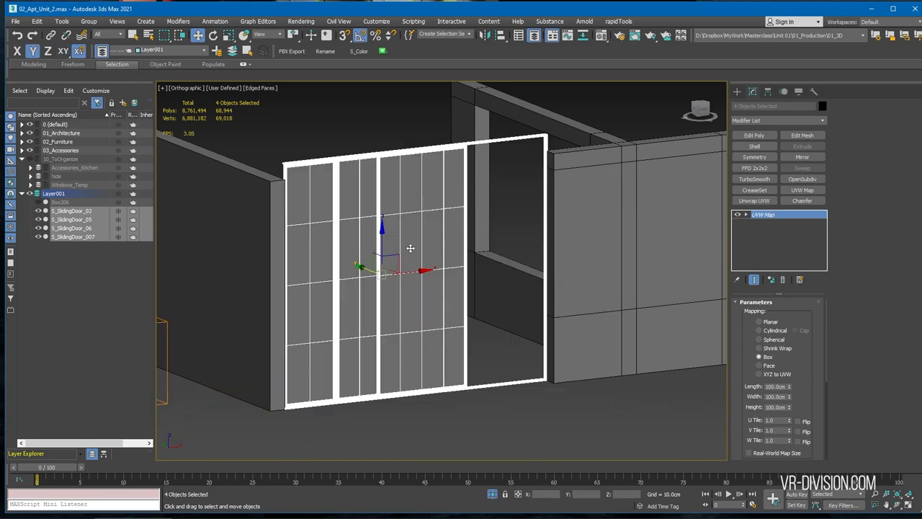
pyautogui.click(754, 167)
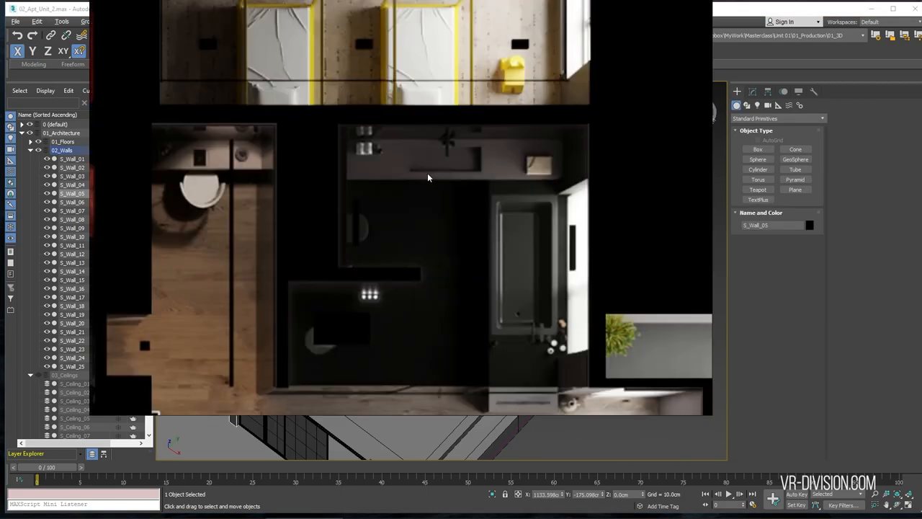
pyautogui.moveTo(392, 269)
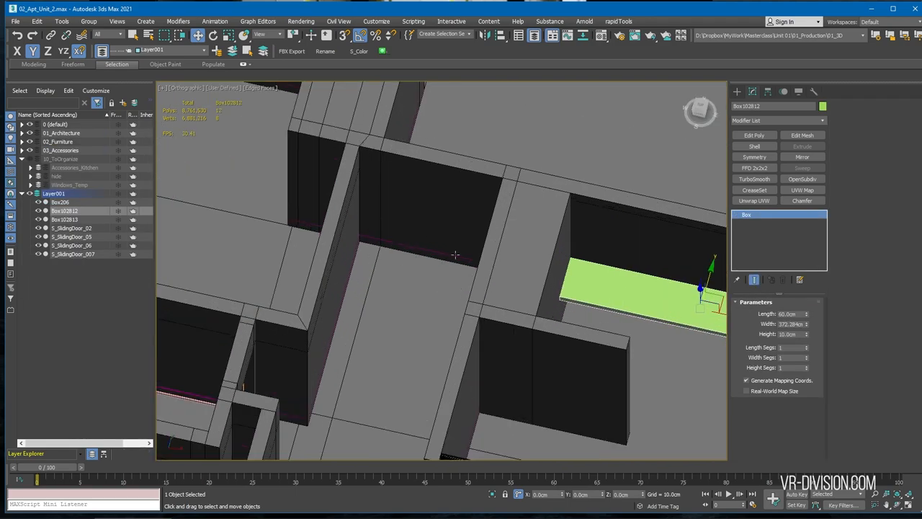
# Shift-drag the green slab box sideways and make one independent copy.
pyautogui.moveTo(641, 281); pyautogui.dragTo(551, 273)
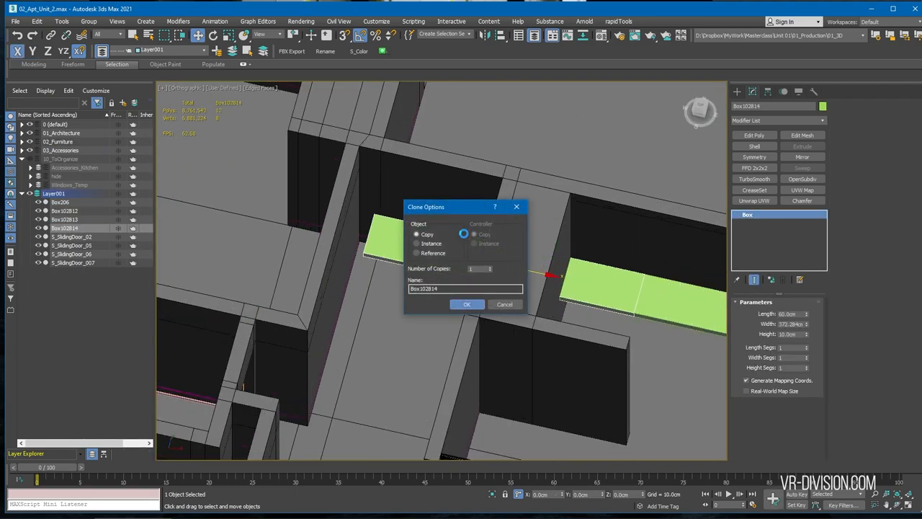
pyautogui.click(466, 303)
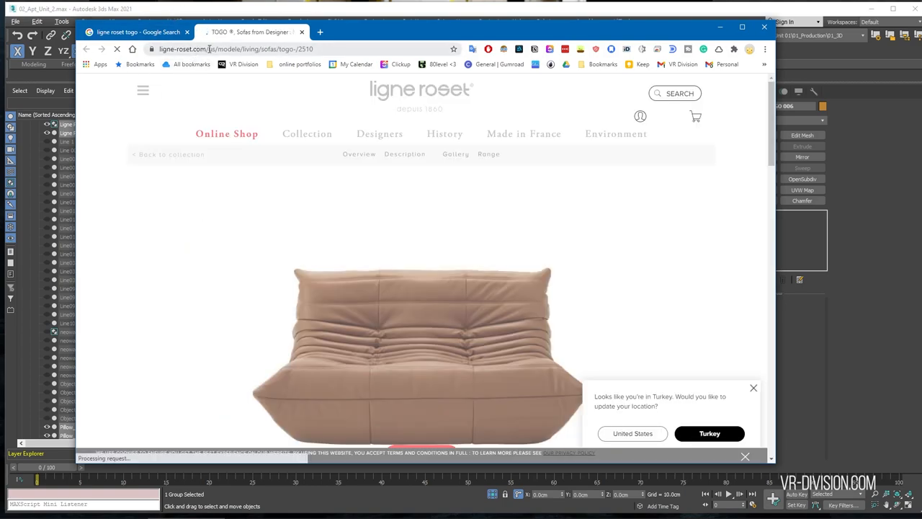
pyautogui.moveTo(313, 155)
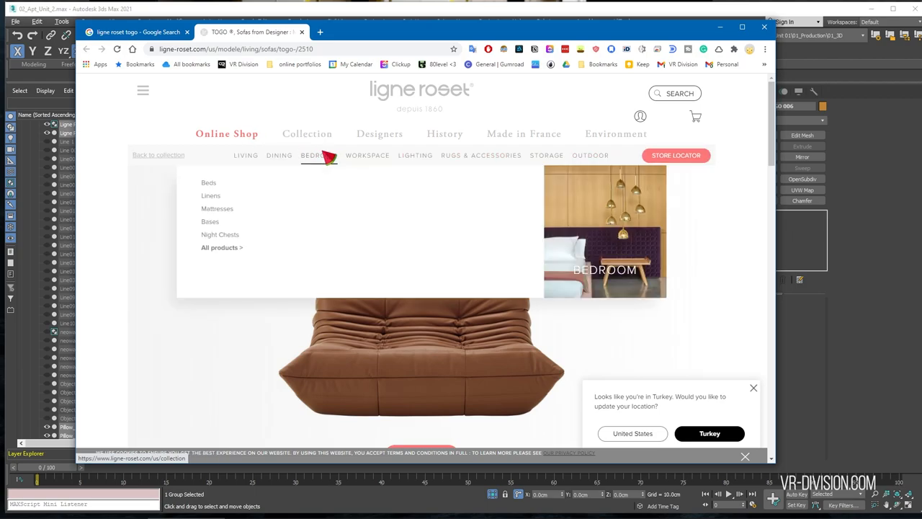
# Scroll through the TOGO sofa page and its interior gallery, then open a blank tab.
pyautogui.scroll(-3)
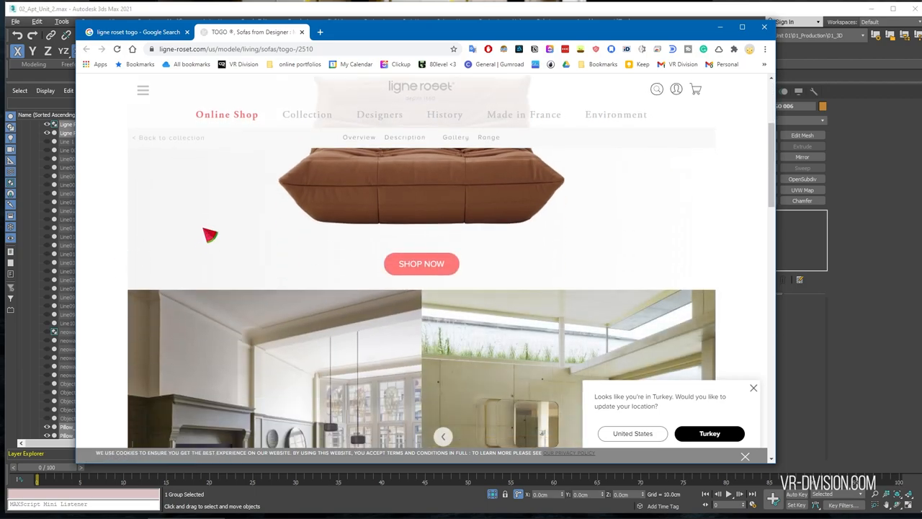
pyautogui.scroll(-3)
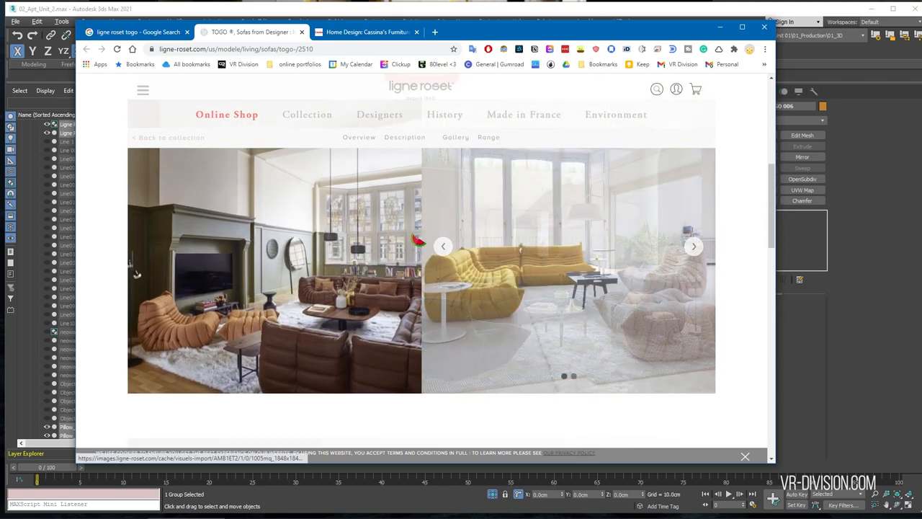
pyautogui.click(692, 246)
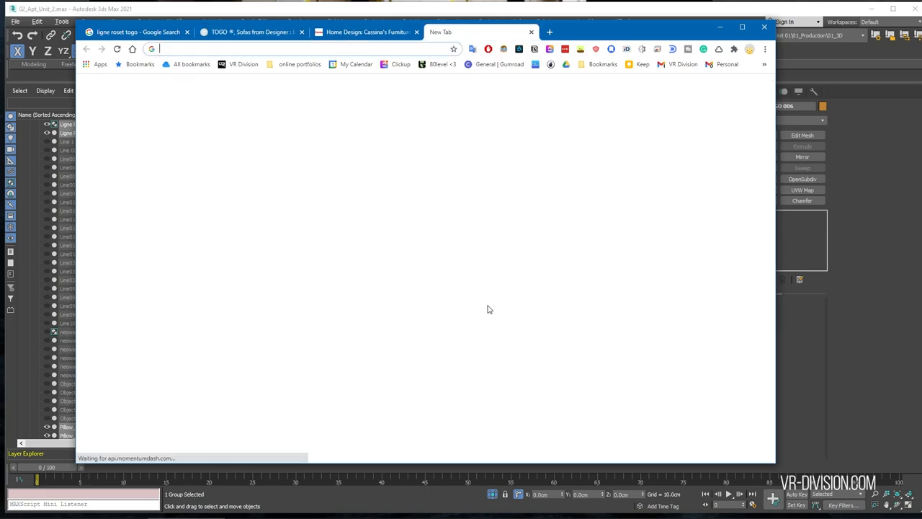
# Go to 3dsky.org and enter 'togo' in the site search box.
pyautogui.write('3dsky.org')
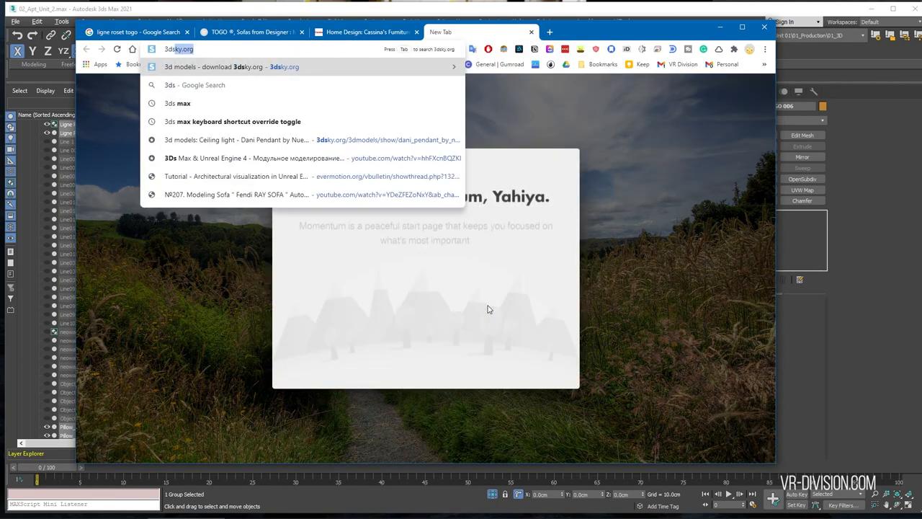
pyautogui.click(230, 66)
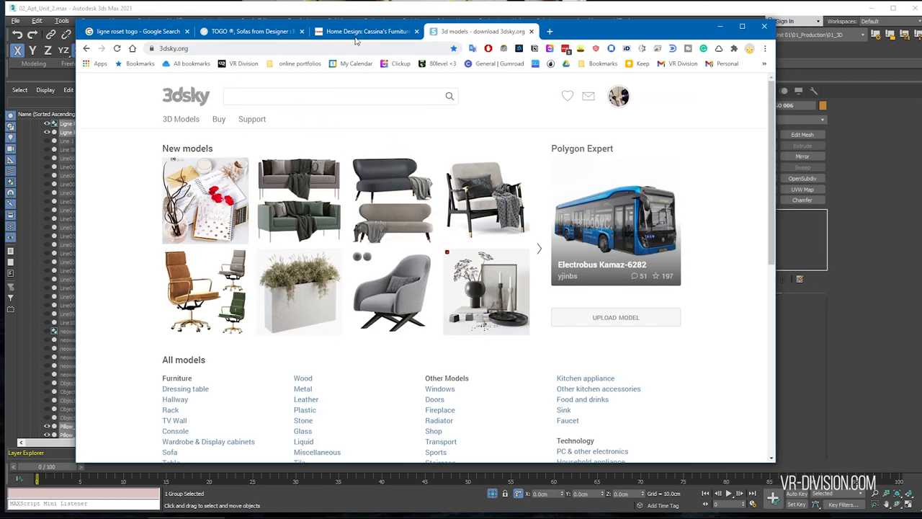
pyautogui.write('togo')
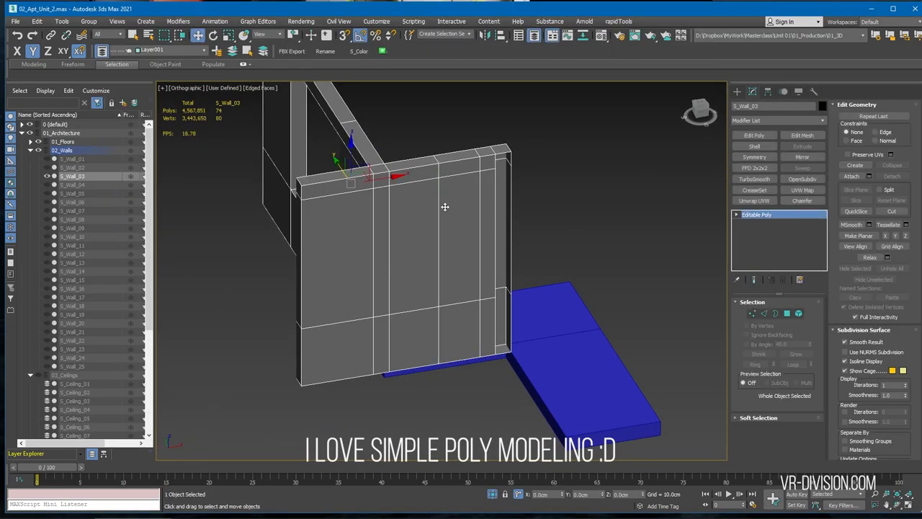
# Cut edges and edge loops into the isolated S_Wall_03 as an Editable Poly.
pyautogui.click(852, 149)
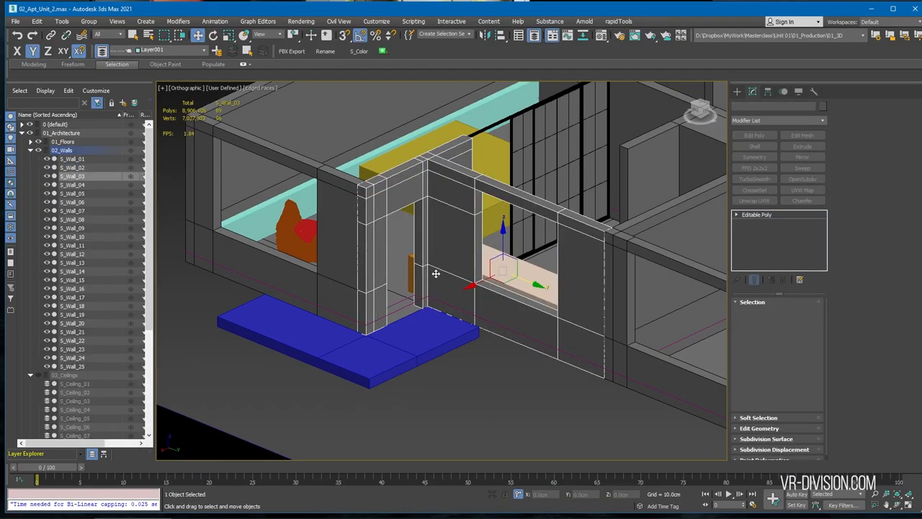
# Create Box102811 with midpoint snapping in the kitchen area.
pyautogui.click(427, 258)
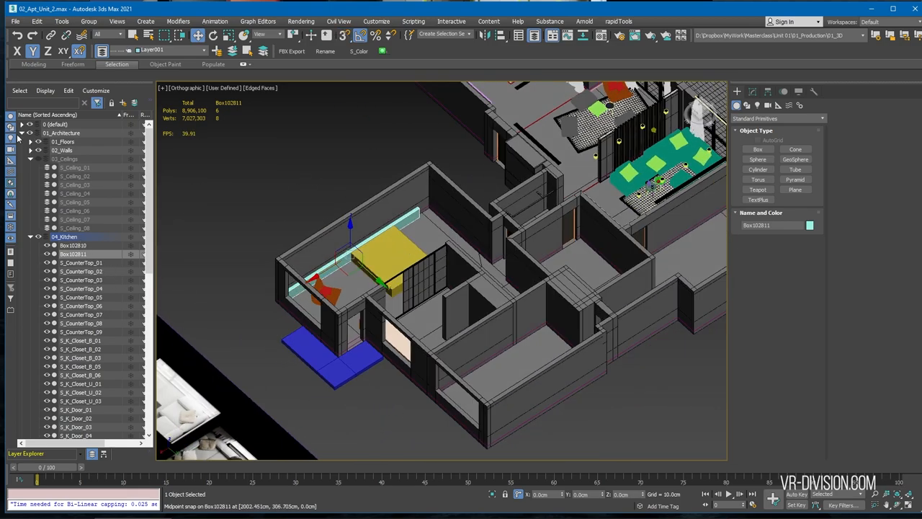
# Create Box102816 as a tall Editable Poly panel next to the yellow box.
pyautogui.click(22, 132)
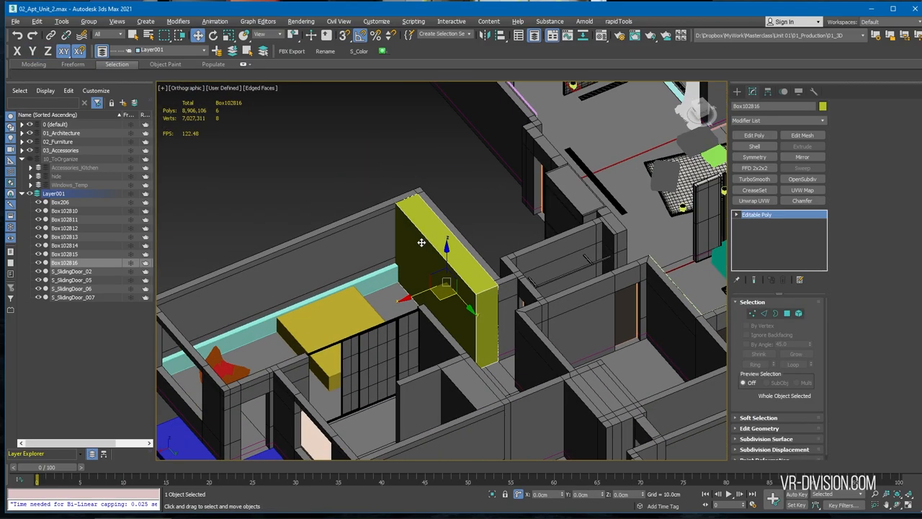
# Select the kitchen doors S_K_Door_007 through S_K_Door_011 and bring up their actions.
pyautogui.moveTo(421, 243); pyautogui.dragTo(353, 244)
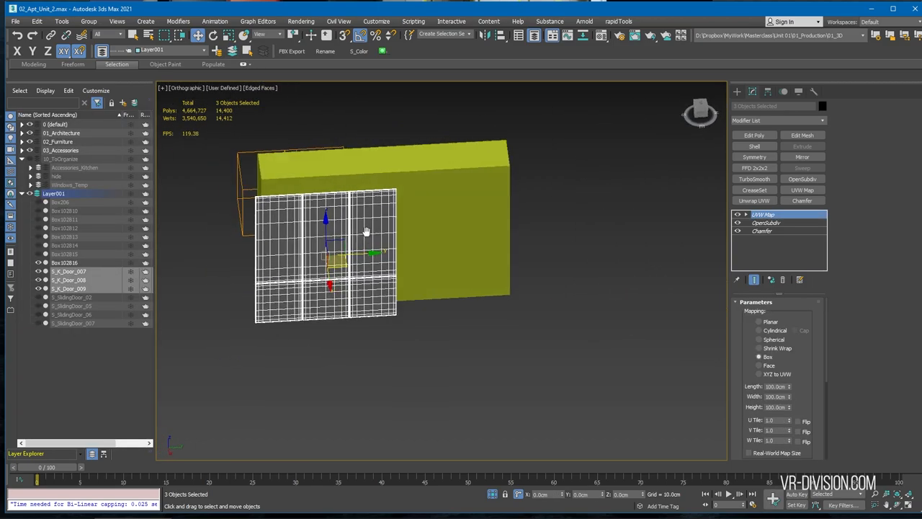
pyautogui.rightClick(763, 214)
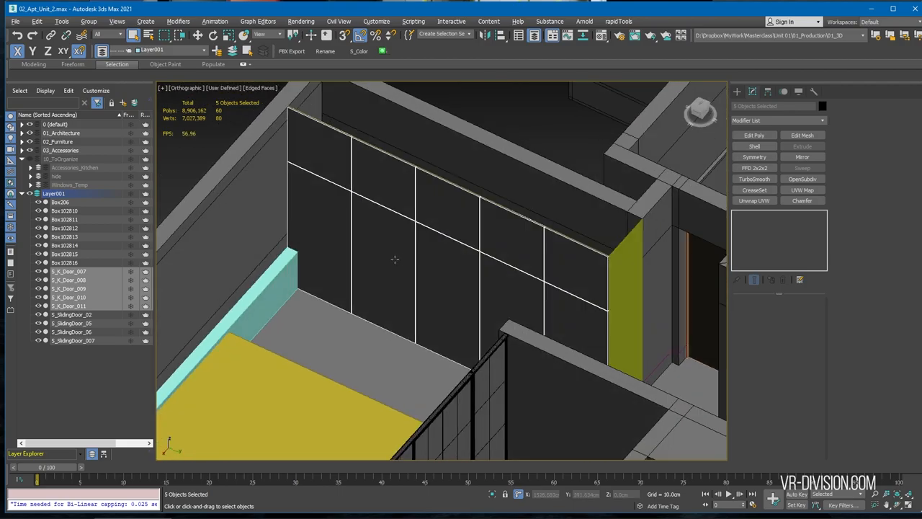
pyautogui.moveTo(394, 259); pyautogui.dragTo(460, 243)
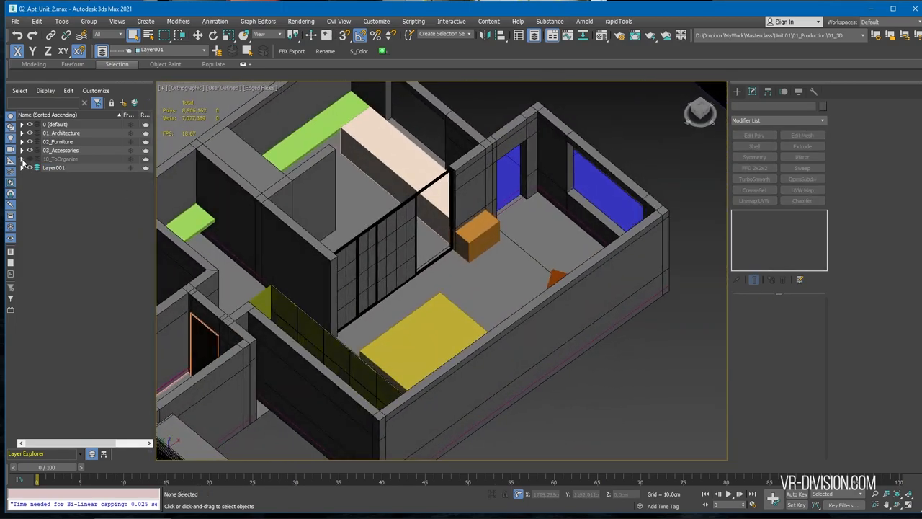
# Expand 02_Furniture in the Layer Explorer to show sublayers like 01_Sofas and 08_TVSet.
pyautogui.click(22, 142)
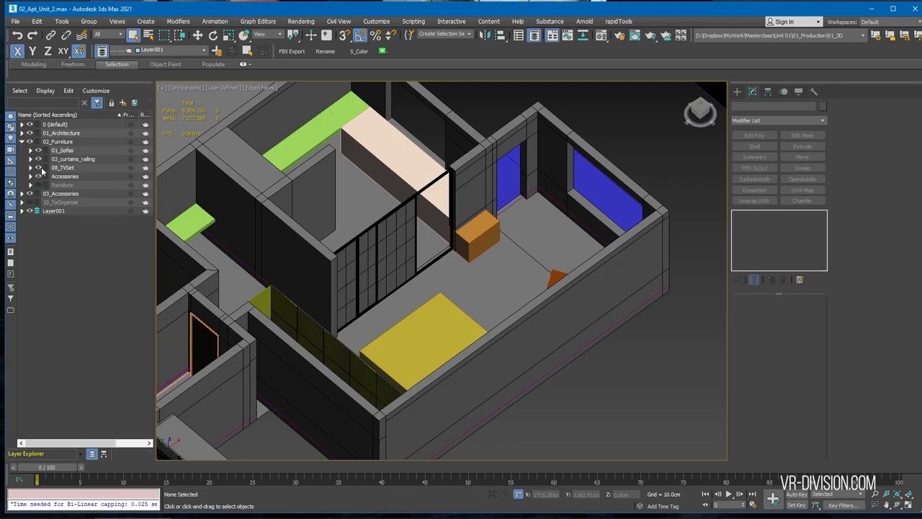
pyautogui.click(22, 132)
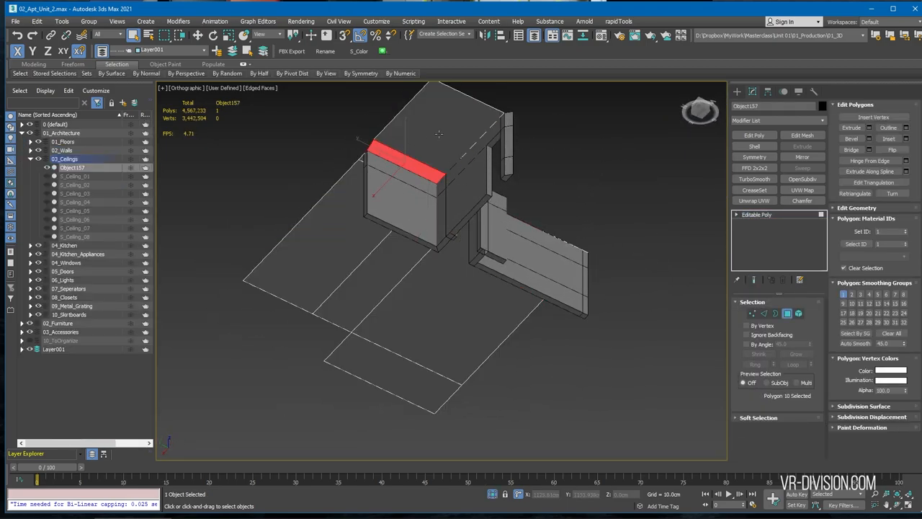
# Add another ceiling polygon on Object157 and detach the selection as Object158.
pyautogui.click(802, 200)
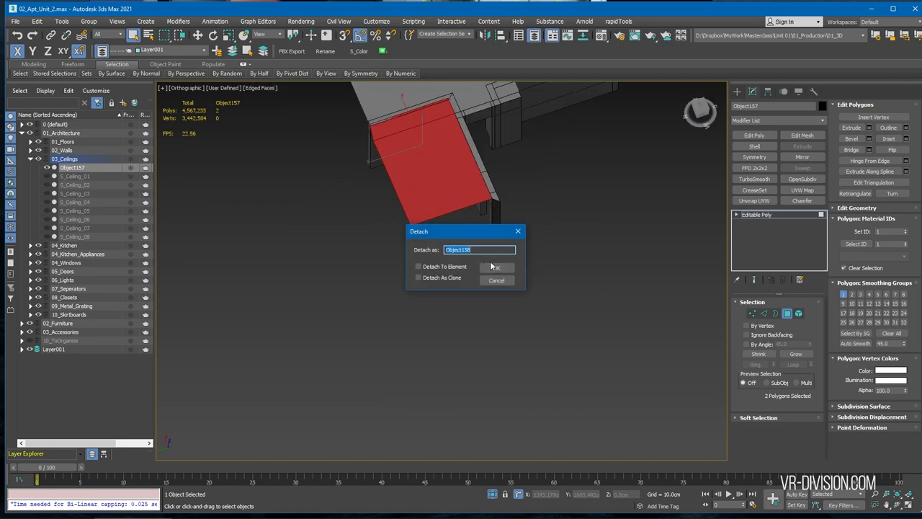
pyautogui.click(496, 267)
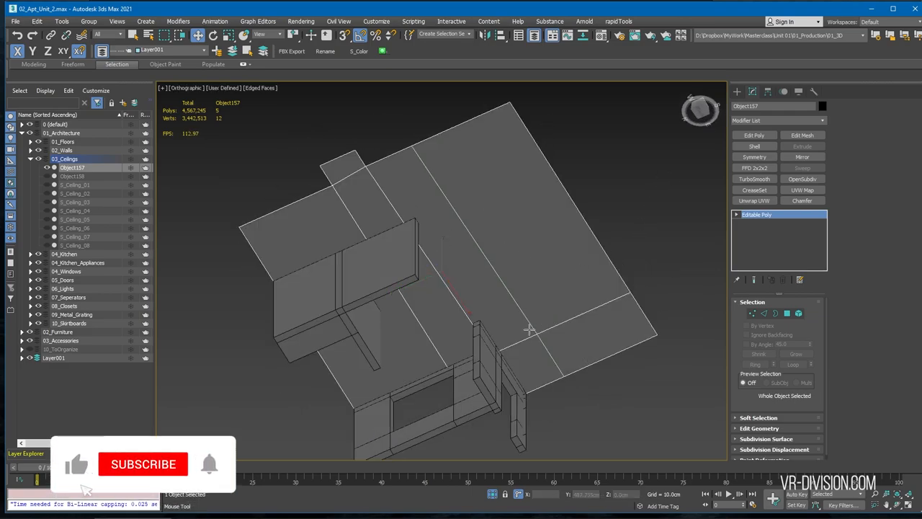
# Select three ceiling polygons of Object157 and detach them as Object159.
pyautogui.click(529, 330)
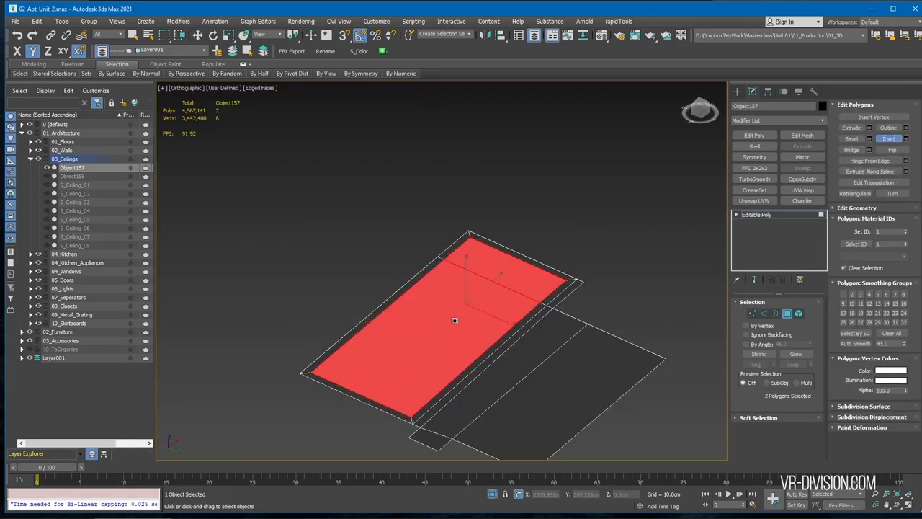
pyautogui.click(850, 128)
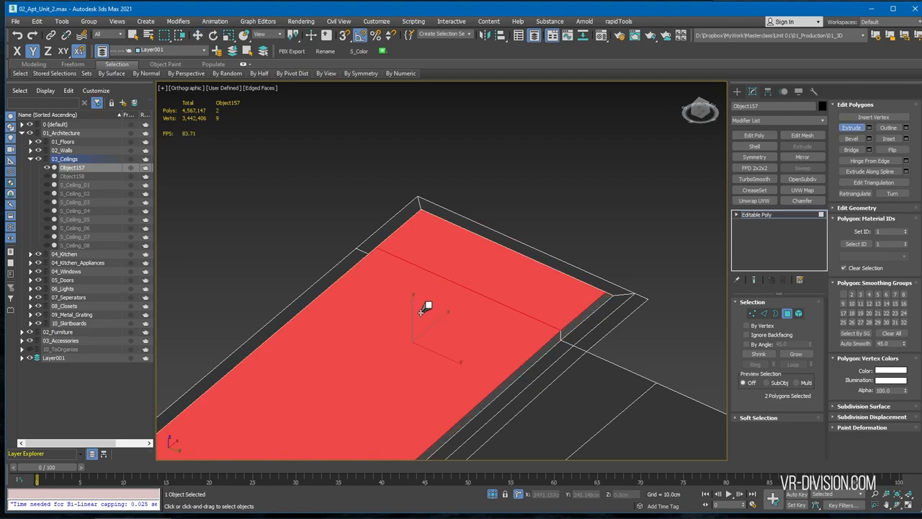
pyautogui.moveTo(425, 309); pyautogui.dragTo(437, 281)
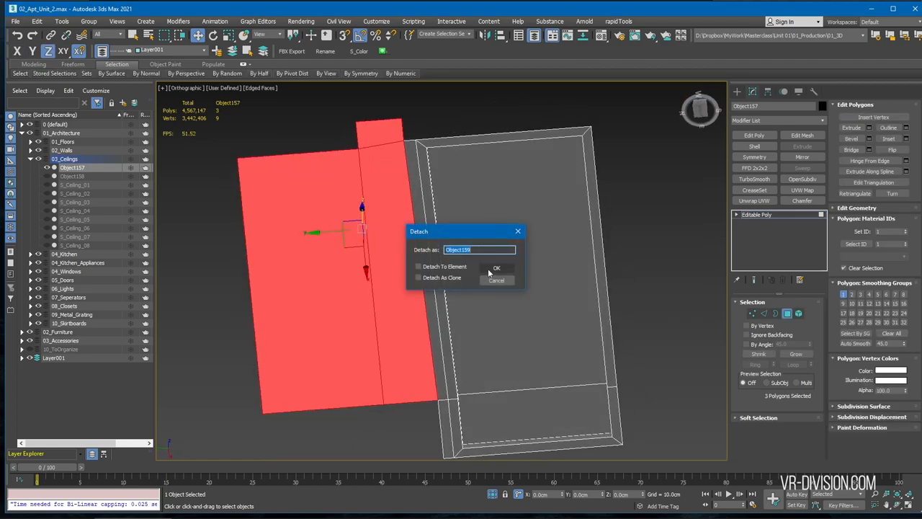
pyautogui.click(497, 267)
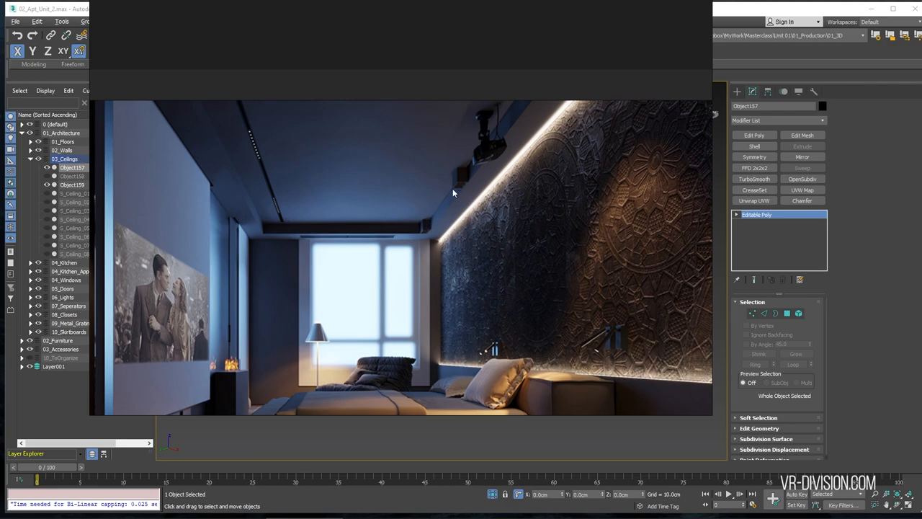
pyautogui.moveTo(334, 212)
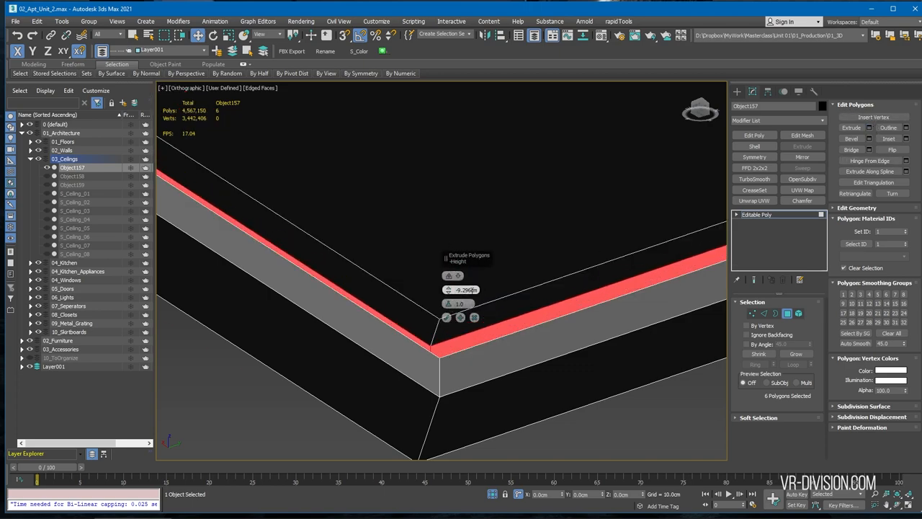
# Confirm the recess extrusion and hide the 03_Ceilings layer to reveal Box102810.
pyautogui.press('t')
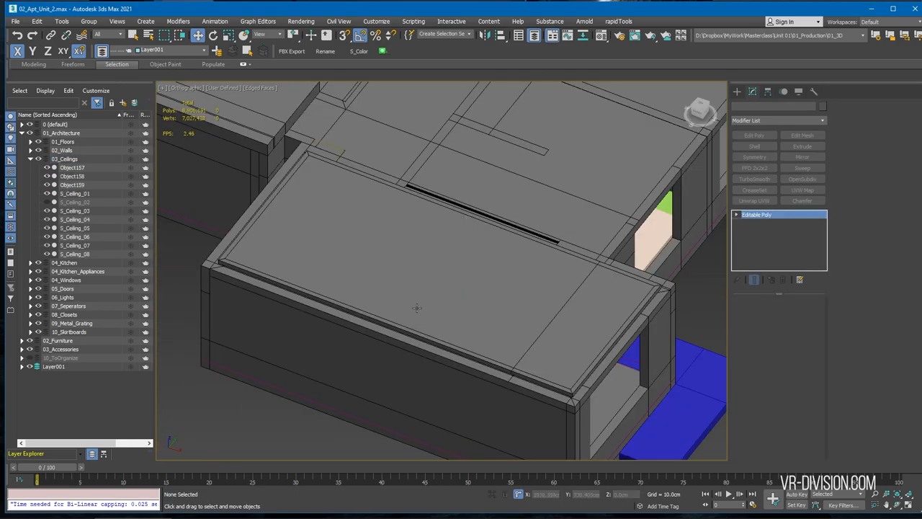
pyautogui.click(72, 167)
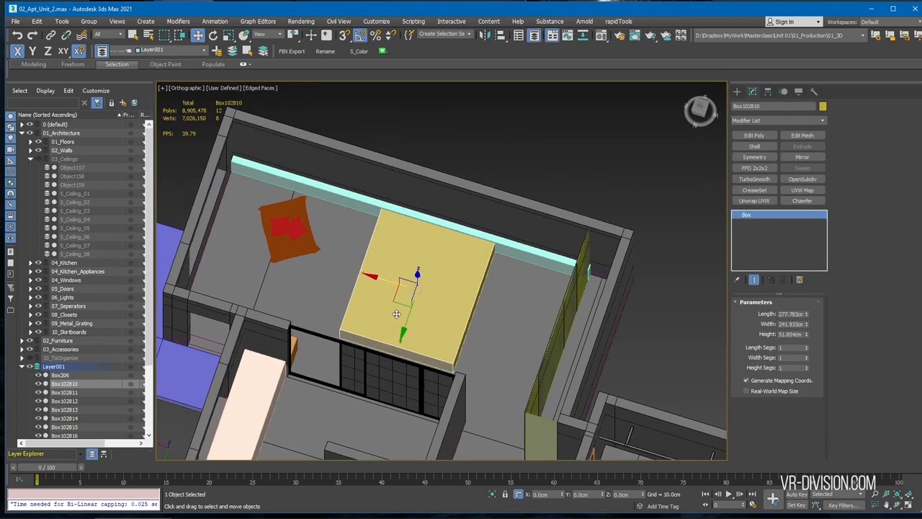
pyautogui.press('alt+tab')
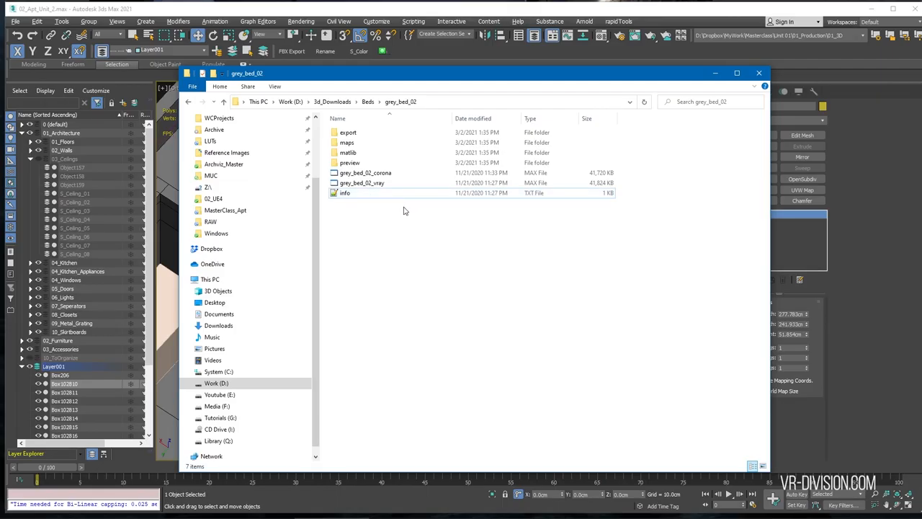
pyautogui.moveTo(498, 219)
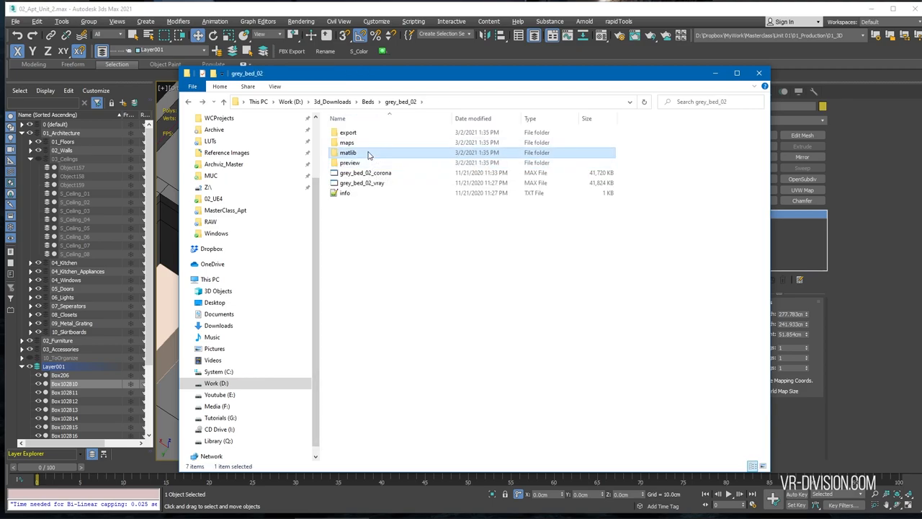
# Check grey_bed_02's matlib and Corona file, then open export and select the V-Ray FBX.
pyautogui.doubleClick(348, 152)
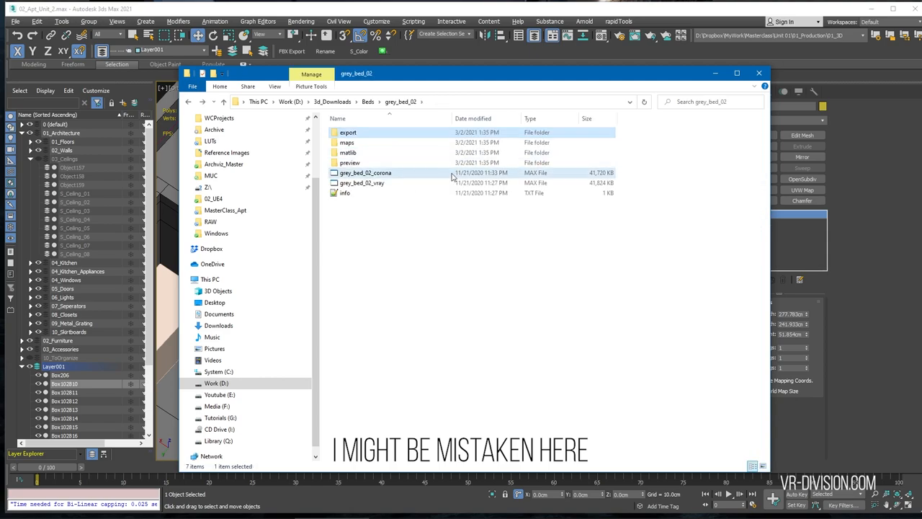
pyautogui.click(365, 172)
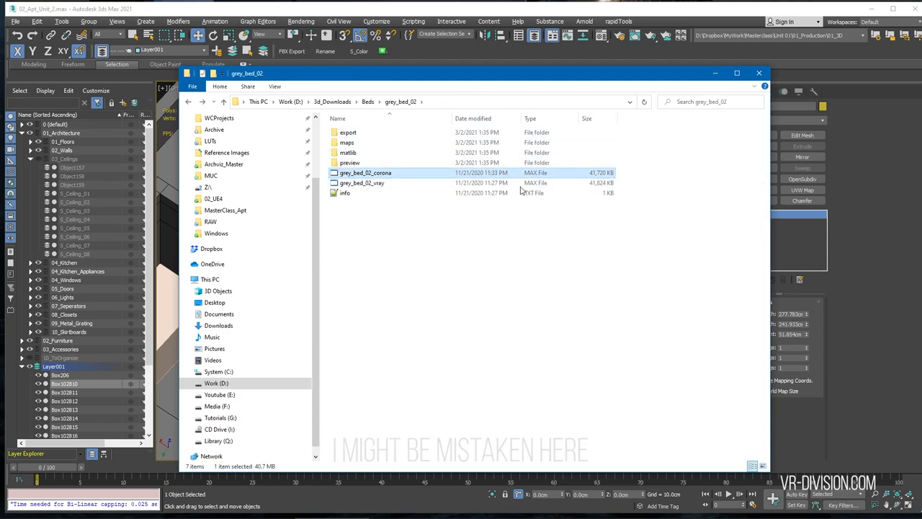
pyautogui.click(349, 132)
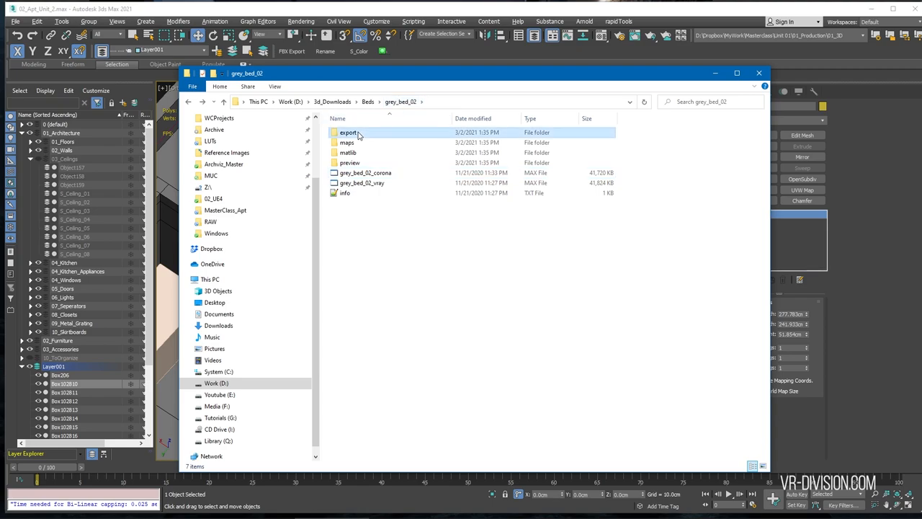
pyautogui.doubleClick(349, 132)
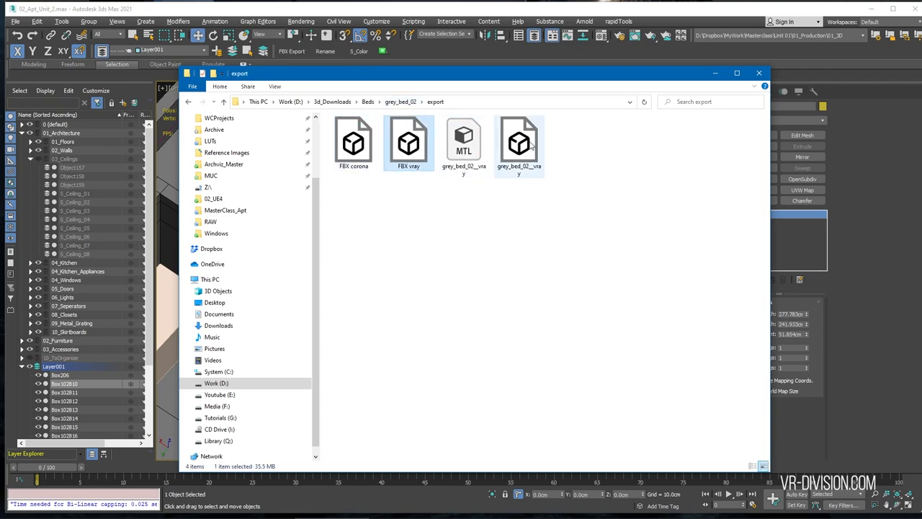
pyautogui.click(758, 72)
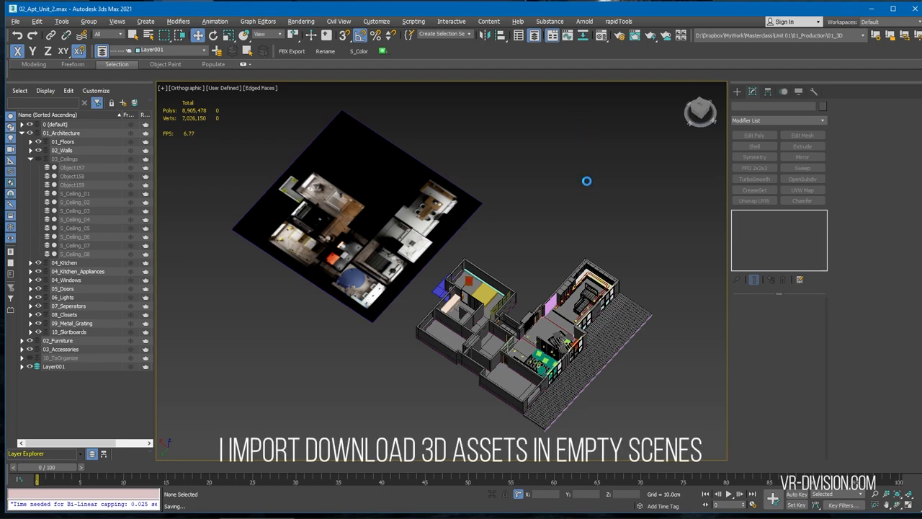
pyautogui.click(14, 21)
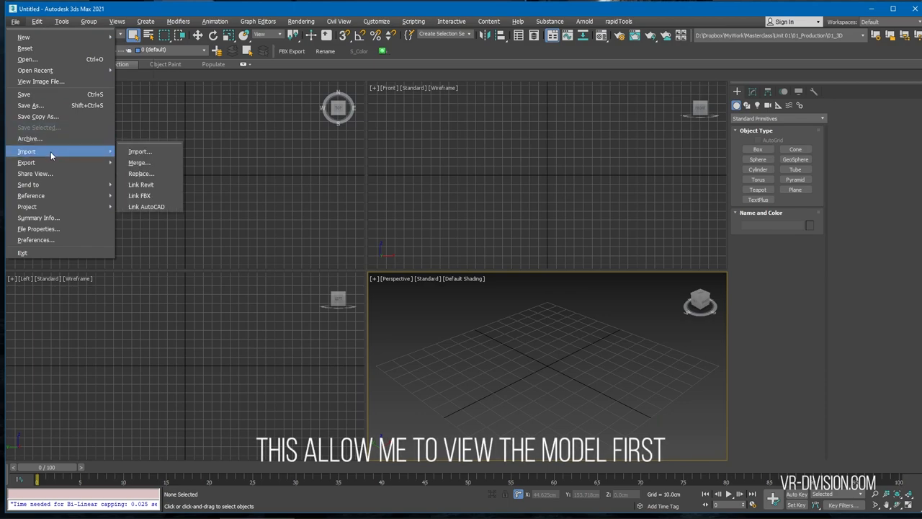
# Merge the grey_bed_02_vray group despite missing DLLs and maximize the Perspective viewport.
pyautogui.click(139, 162)
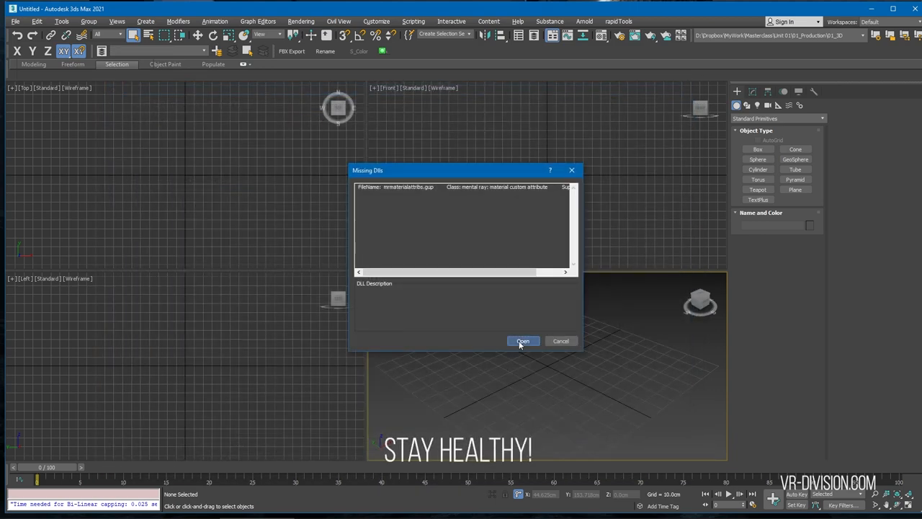
pyautogui.click(523, 341)
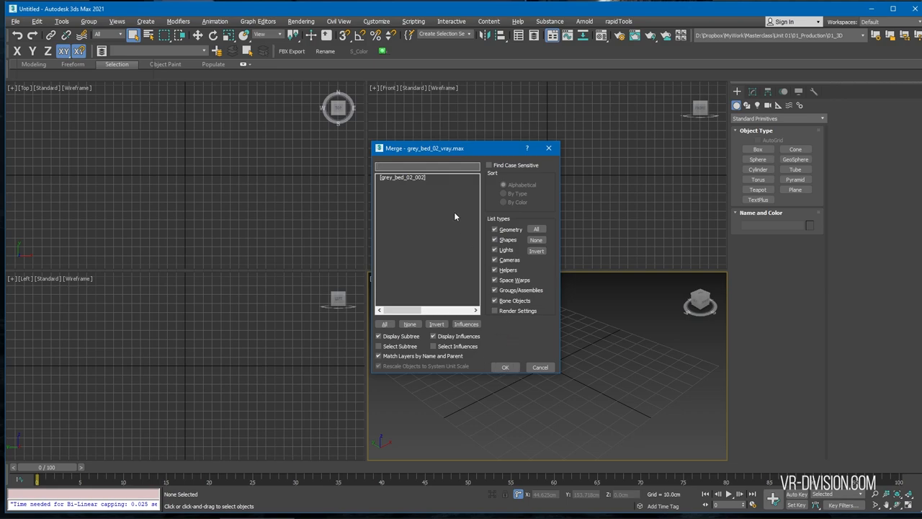
pyautogui.click(505, 366)
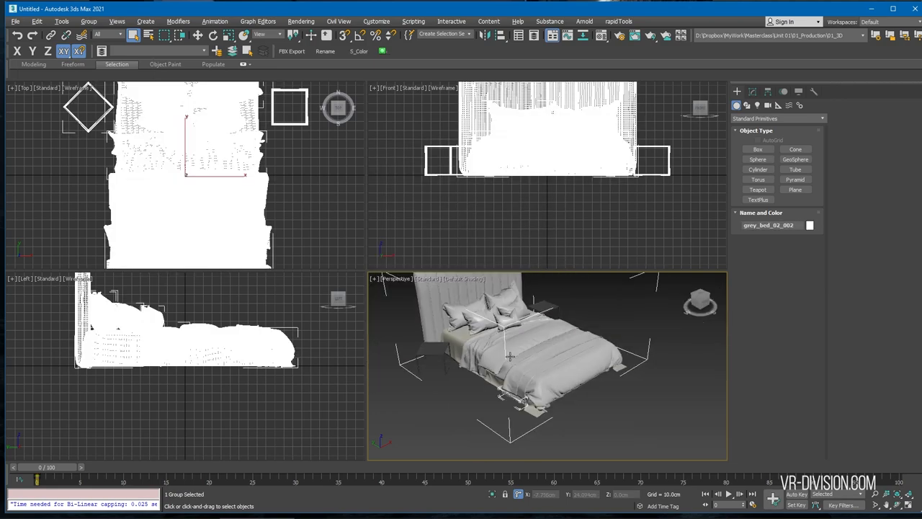
pyautogui.press('alt+w')
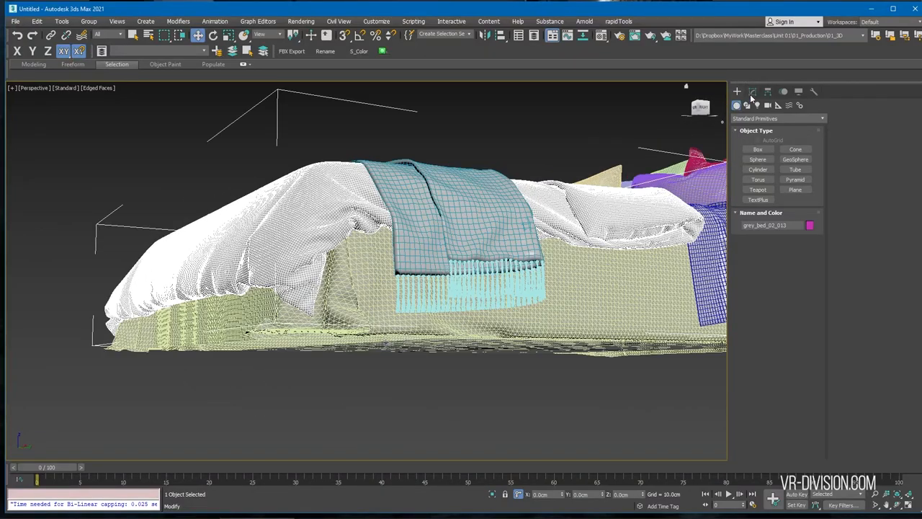
# View grey_bed_02_013's Unwrap UVW layout in the UV Editor, then return to its modifiers.
pyautogui.click(752, 91)
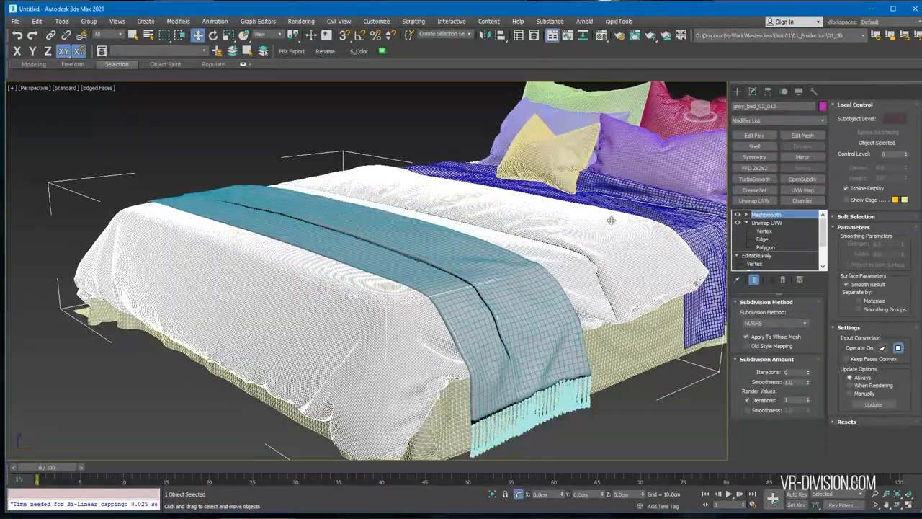
pyautogui.click(767, 223)
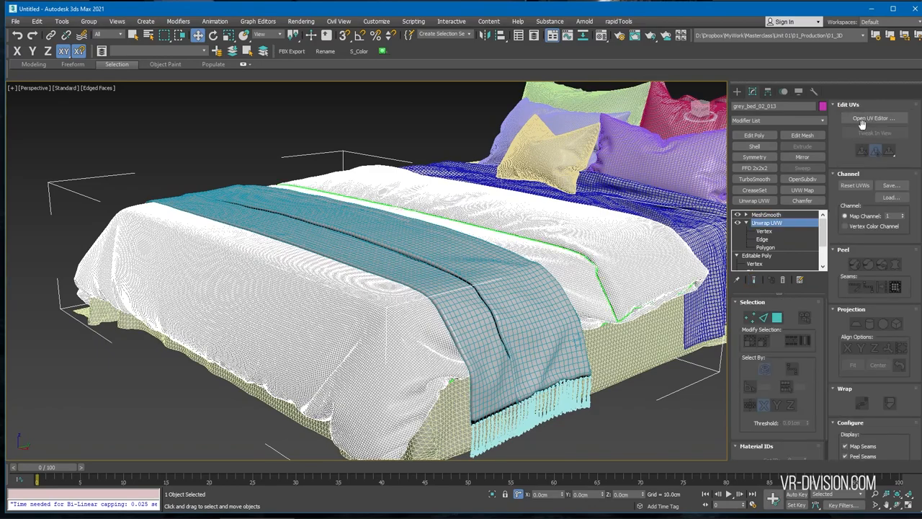
pyautogui.click(872, 118)
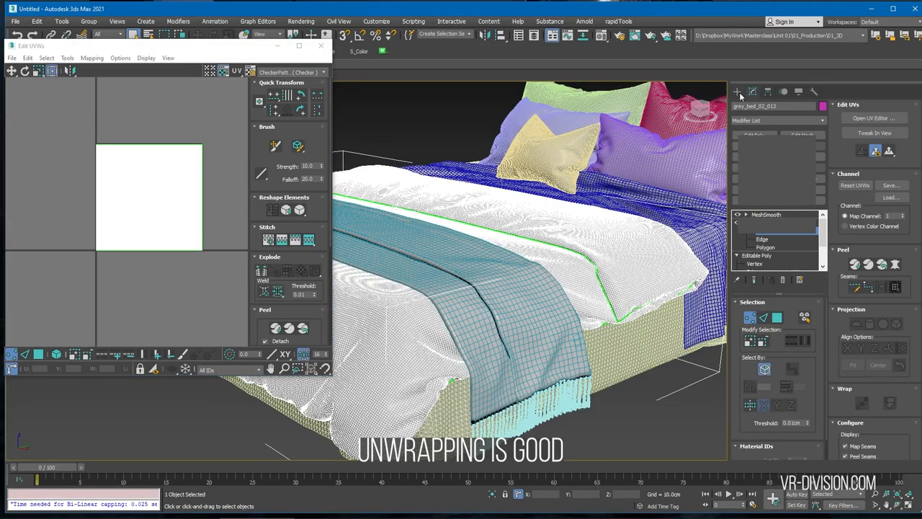
pyautogui.click(321, 45)
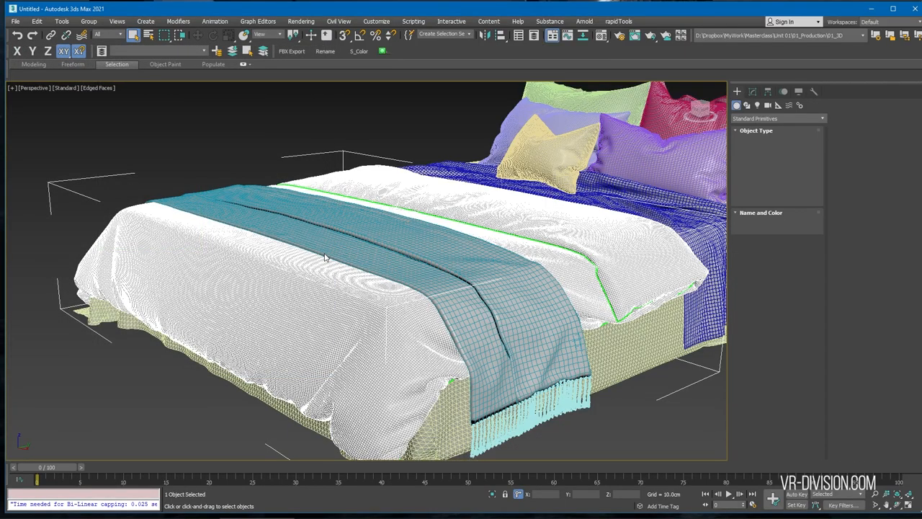
pyautogui.click(753, 91)
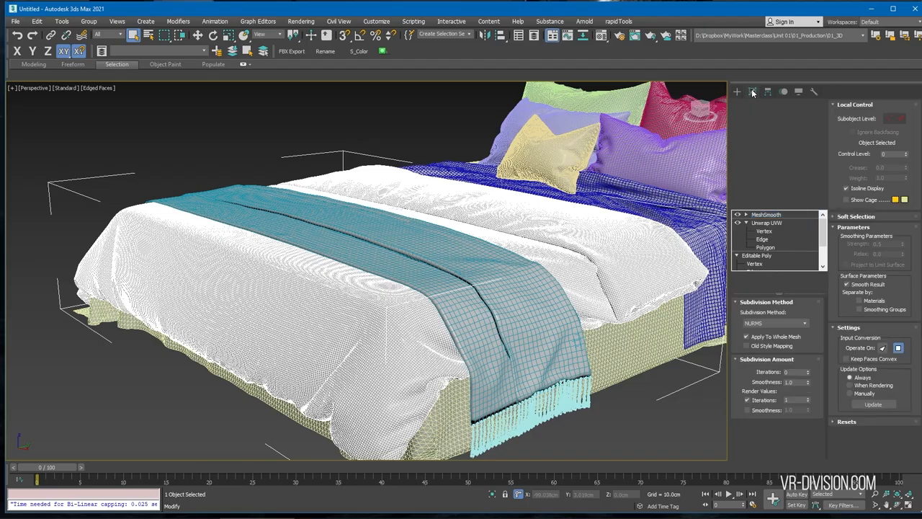
pyautogui.scroll(-3)
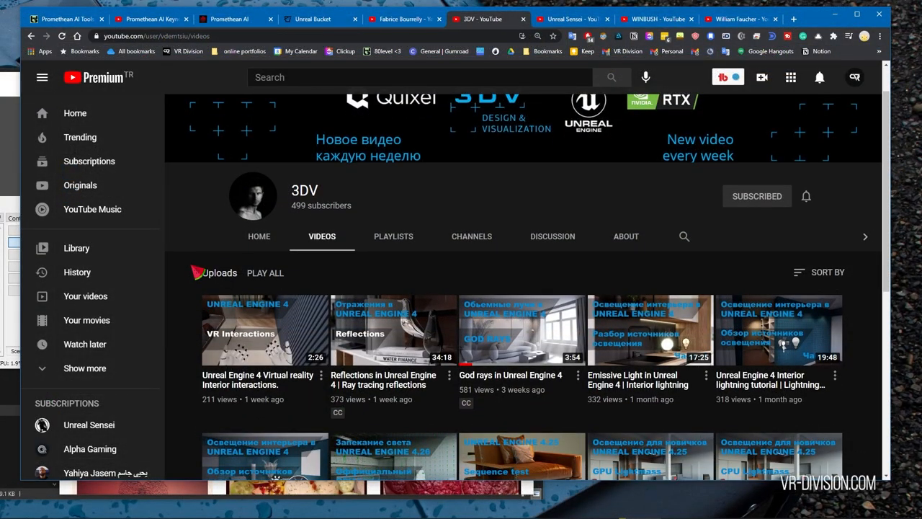
pyautogui.scroll(-3)
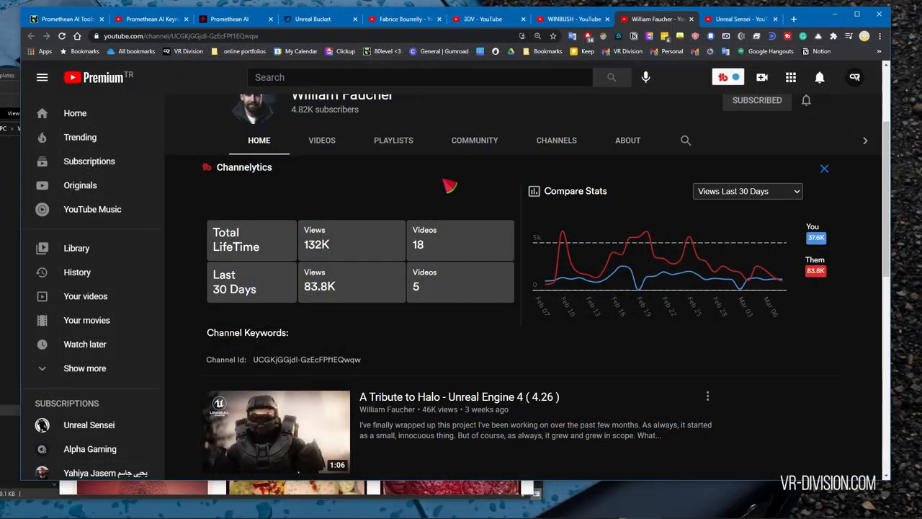
pyautogui.click(321, 139)
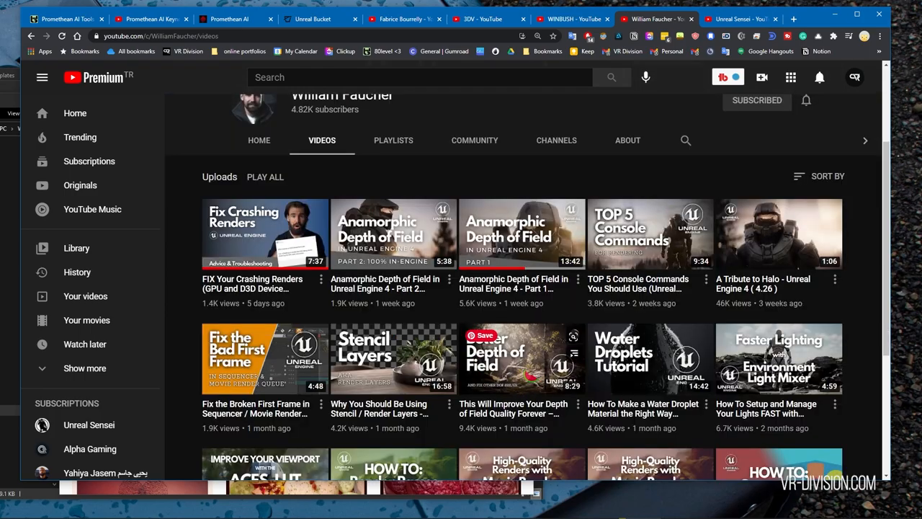
pyautogui.click(738, 19)
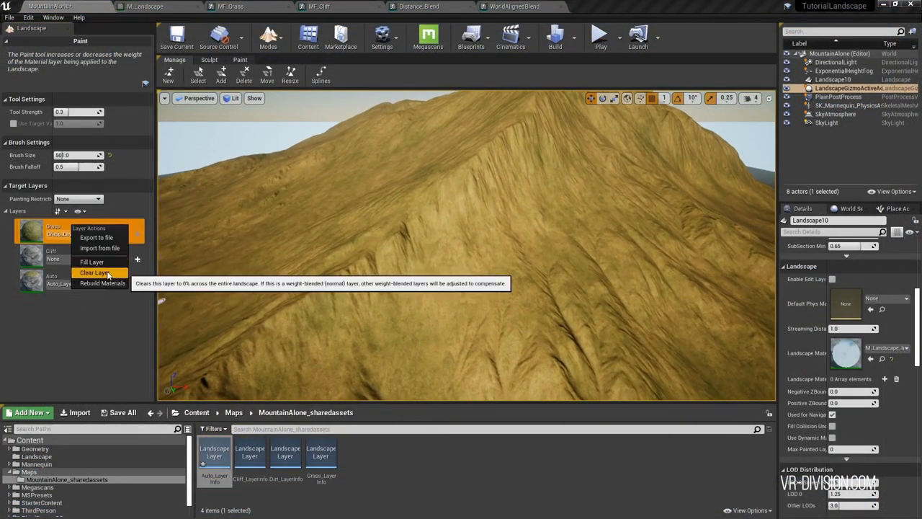
# Clear the Grass target layer from the entire landscape.
pyautogui.click(94, 273)
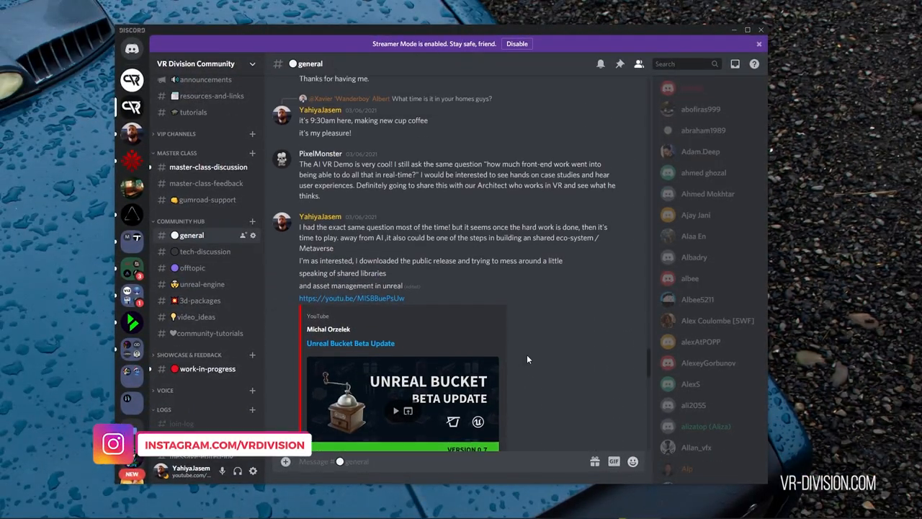
# Scroll through messages in VR Division Community's #general channel.
pyautogui.scroll(-3)
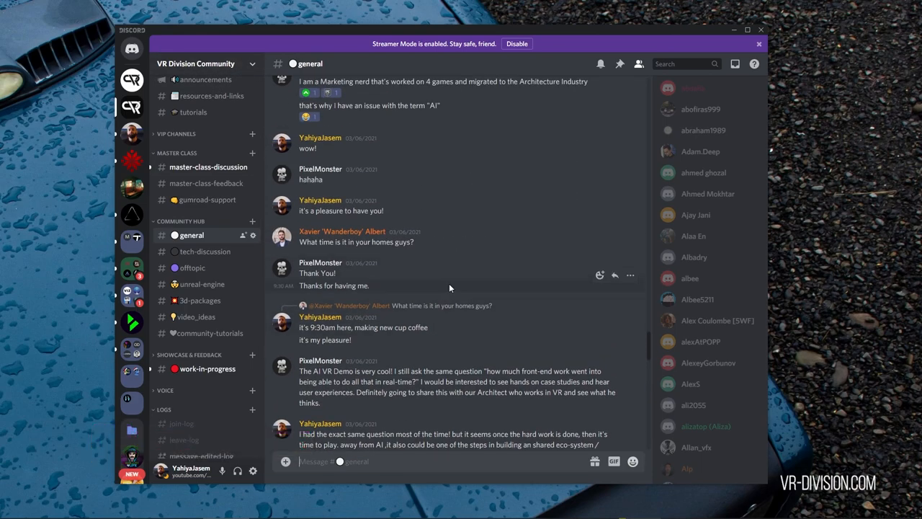
pyautogui.moveTo(437, 368)
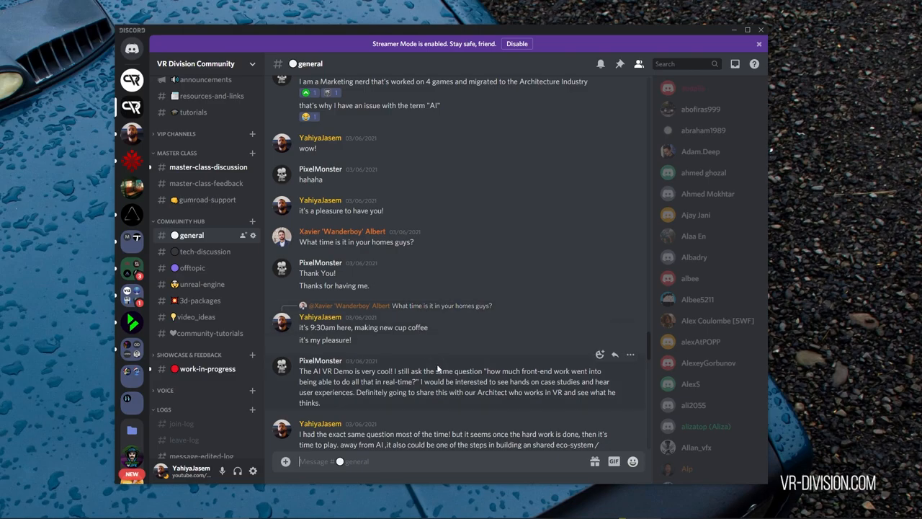